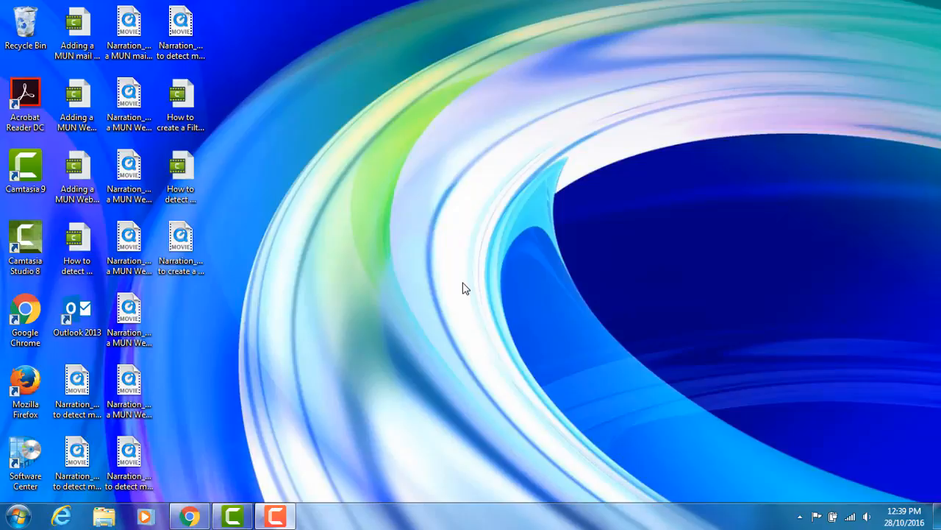
- Launch Outlook 2013 from the desktop shortcut so the Inbox loads
click(130, 309)
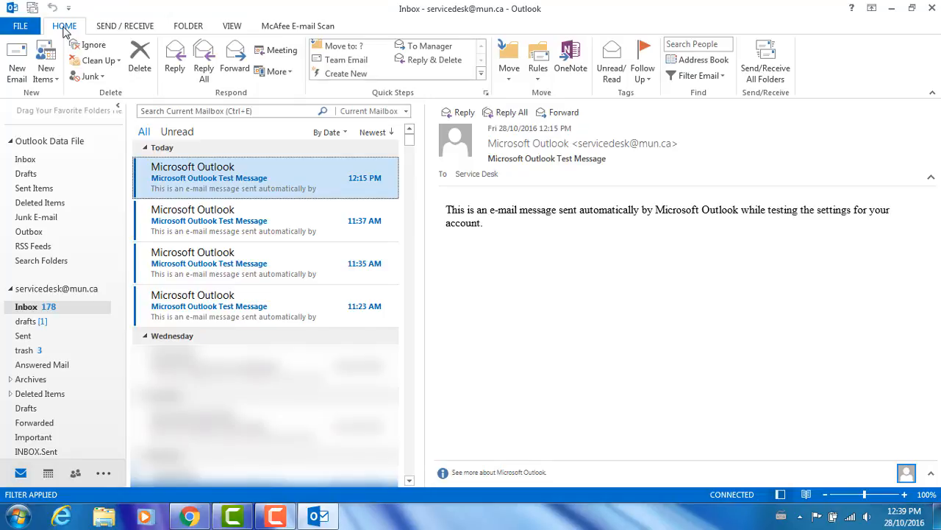
mouse_move(277, 50)
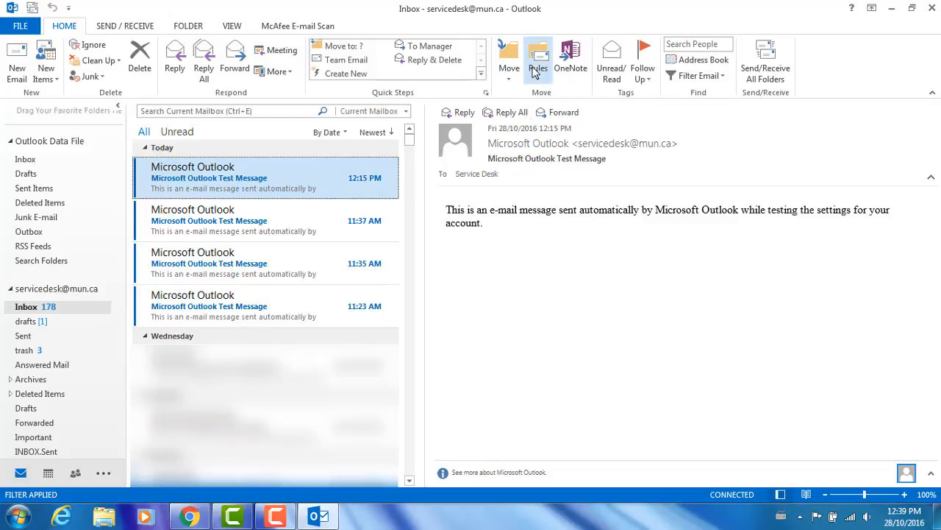
- Start a Create Rule from the Microsoft Outlook Test Message via the Home ribbon Rules menu
click(538, 59)
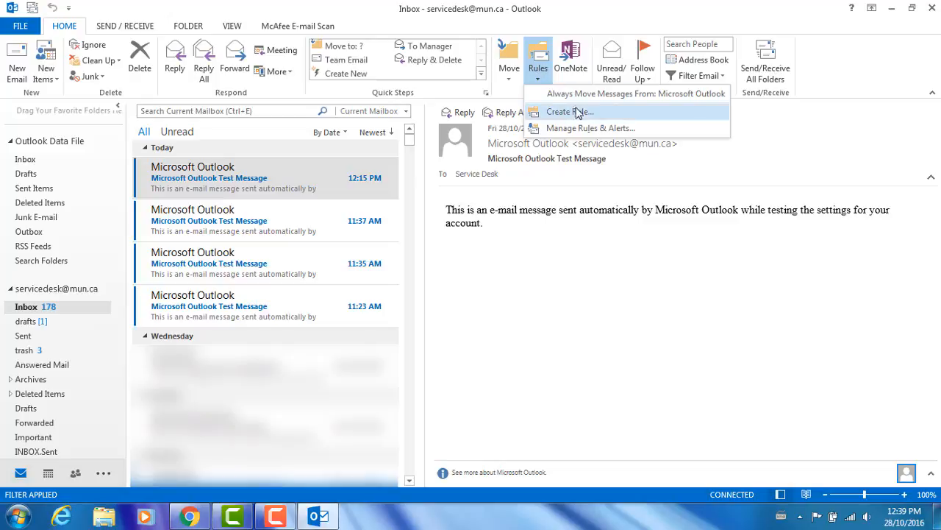
click(571, 112)
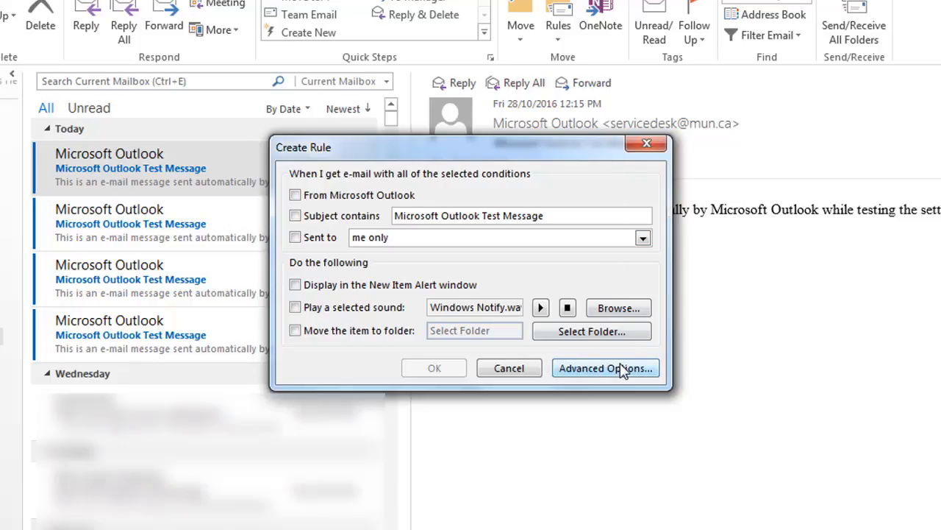
- In Advanced Options, tick the condition 'with specific words in the message header'
click(606, 367)
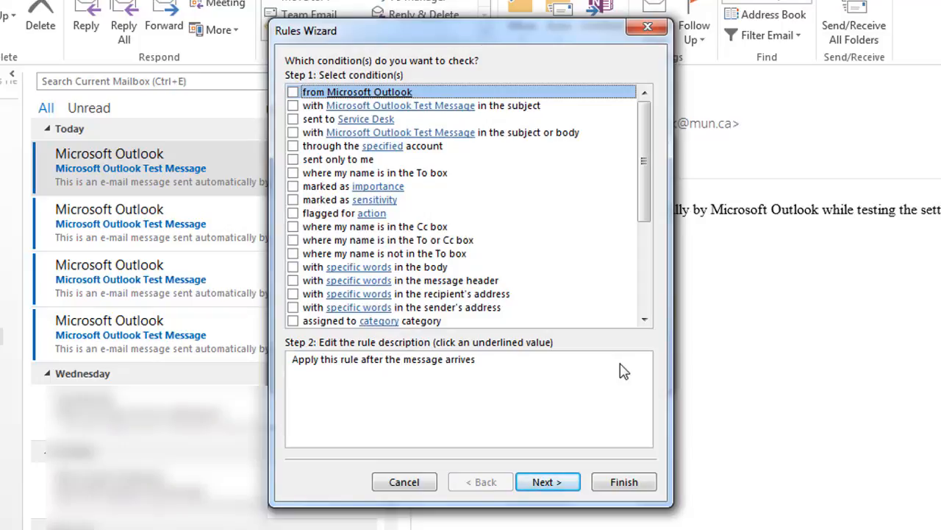
mouse_move(536, 315)
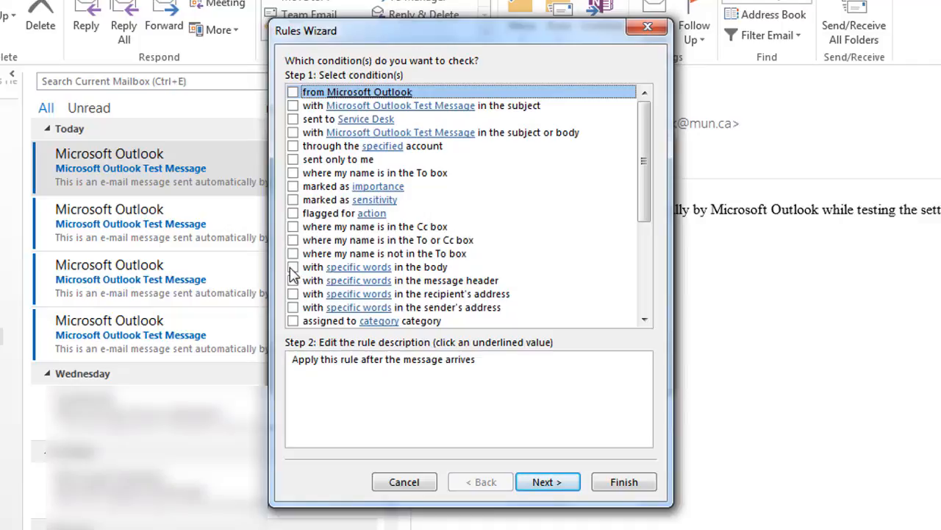
click(292, 280)
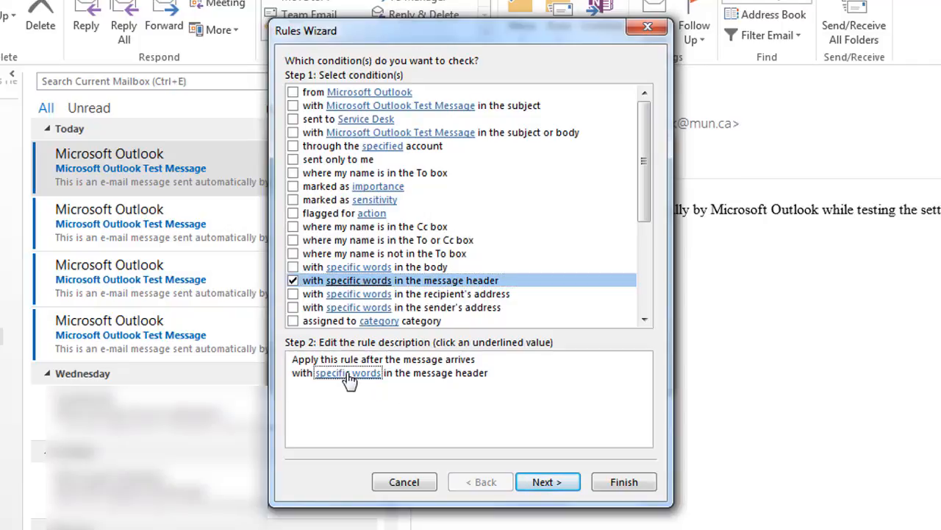
- Set the header search word to 'pills' in the Search Text dialog and confirm it
click(347, 372)
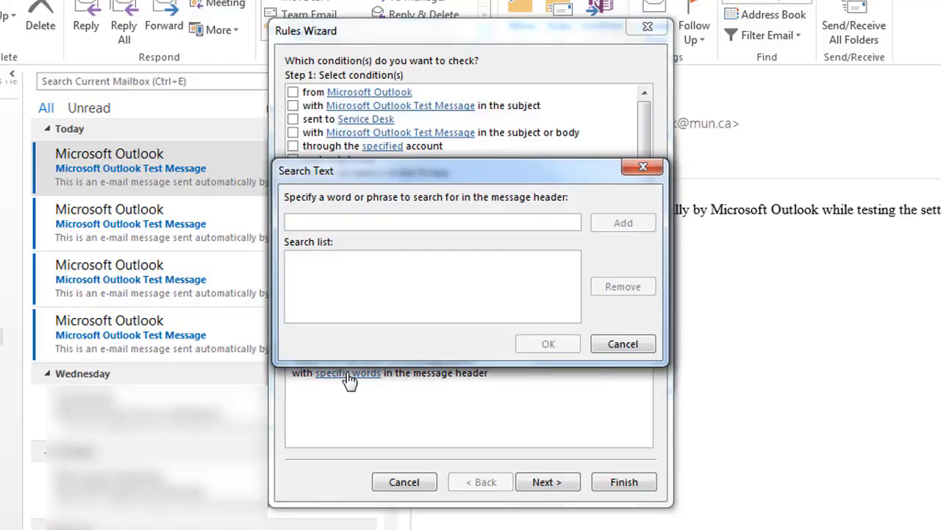
text(pills)
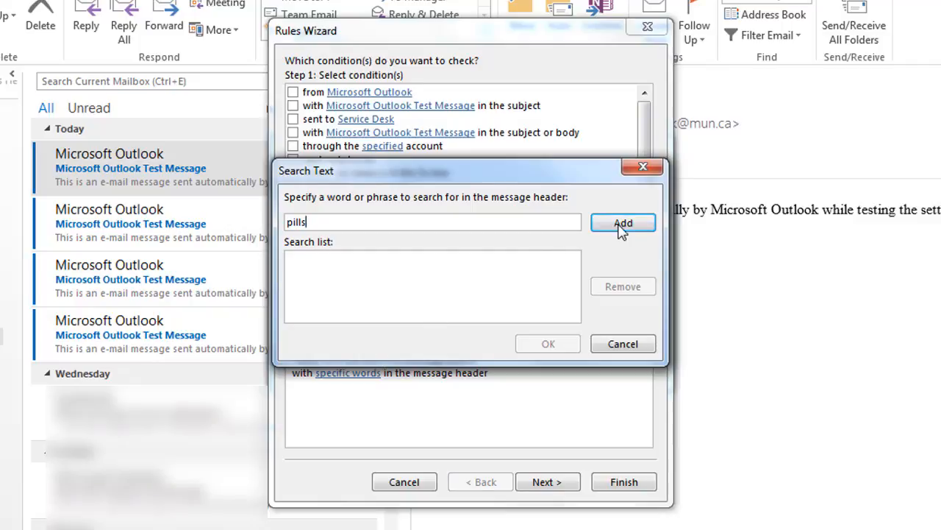
click(624, 224)
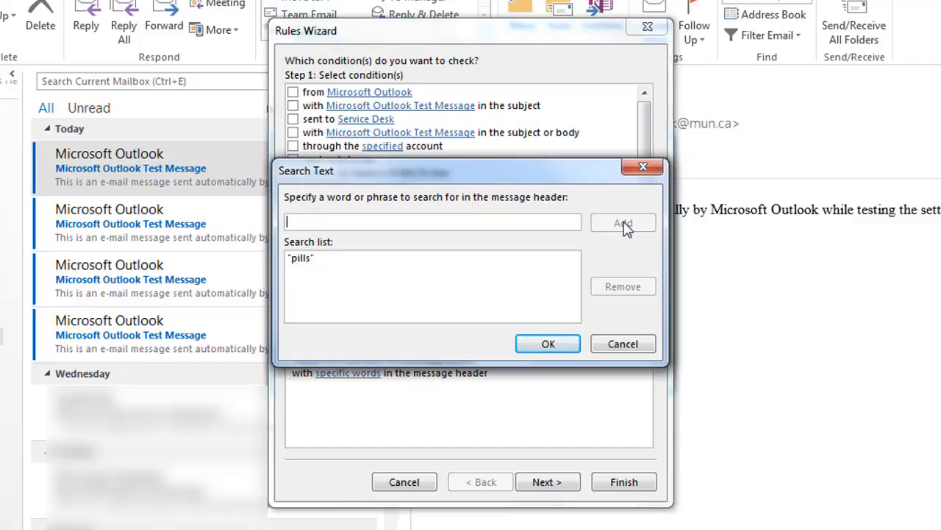
click(547, 344)
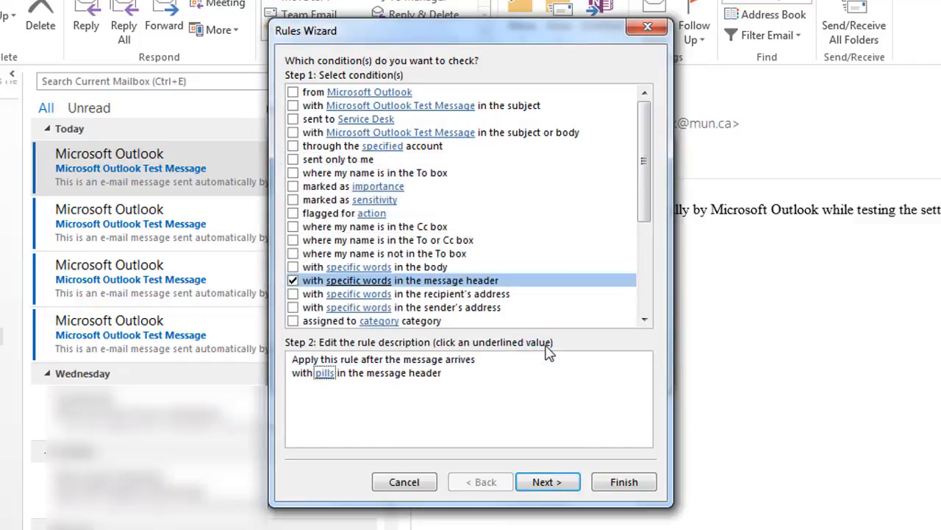
- Move on to actions and tick 'move it to the specified folder'
click(547, 483)
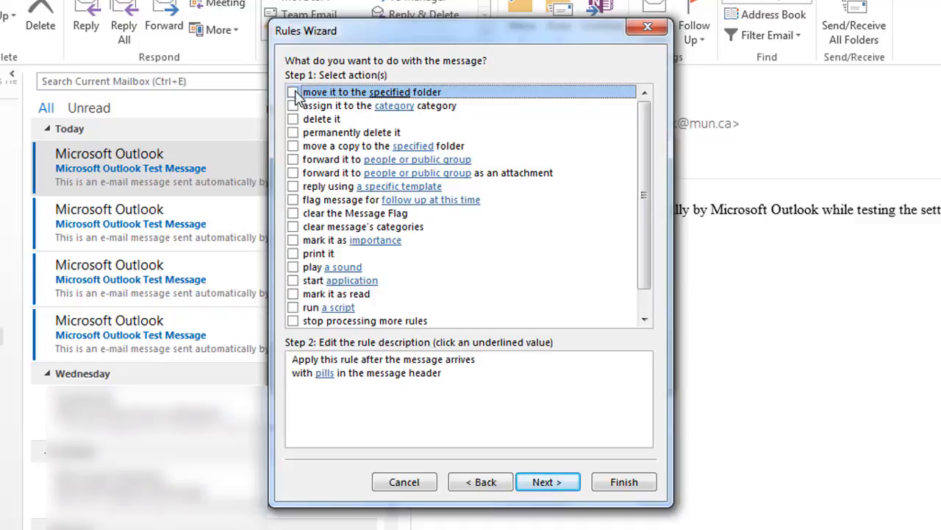
click(294, 91)
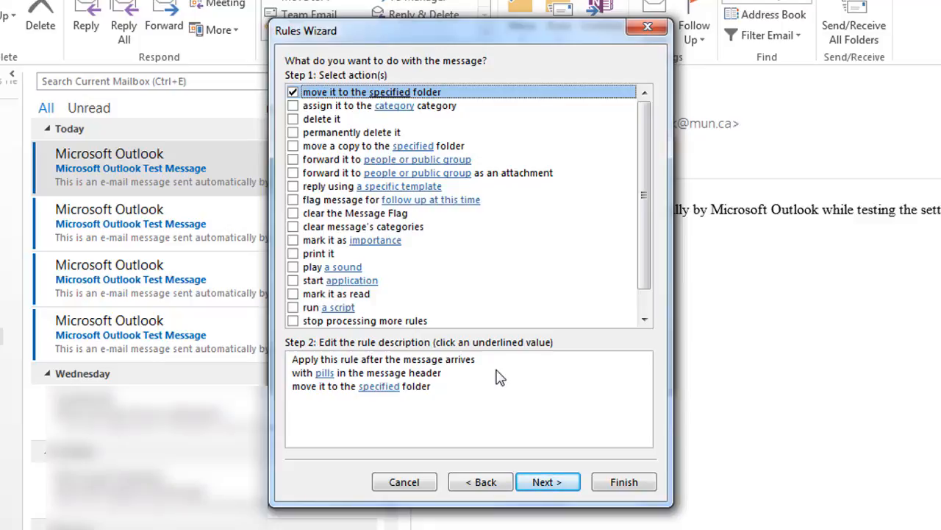
mouse_move(392, 391)
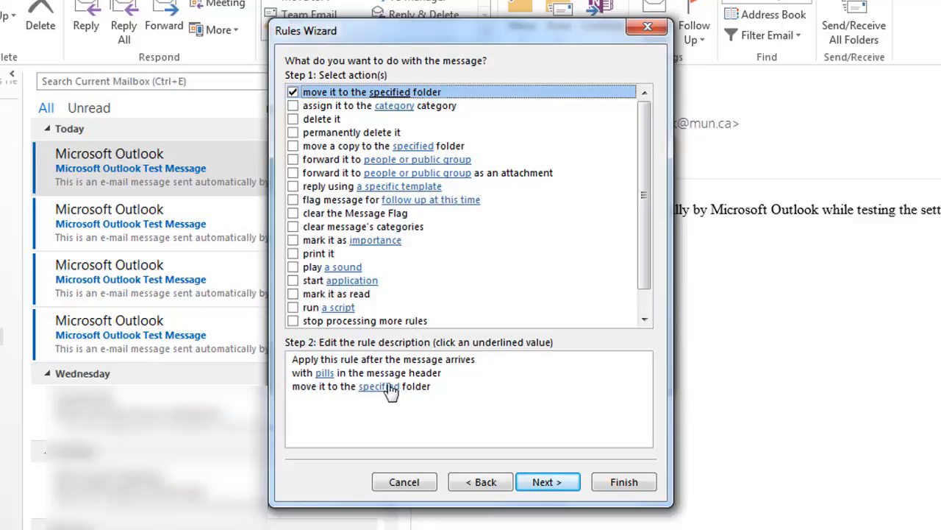
- Choose Junk E-mail as the destination folder for the move action
click(374, 386)
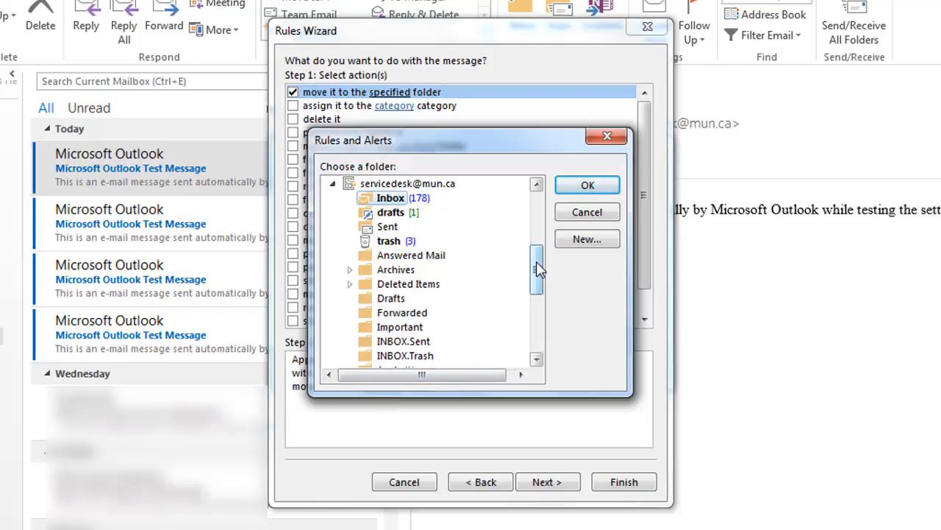
scroll(down, 3)
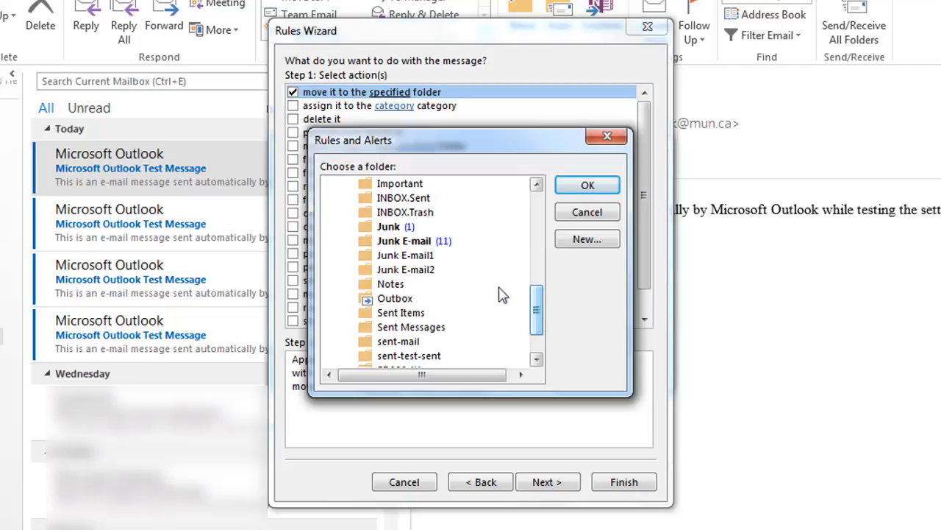
click(403, 241)
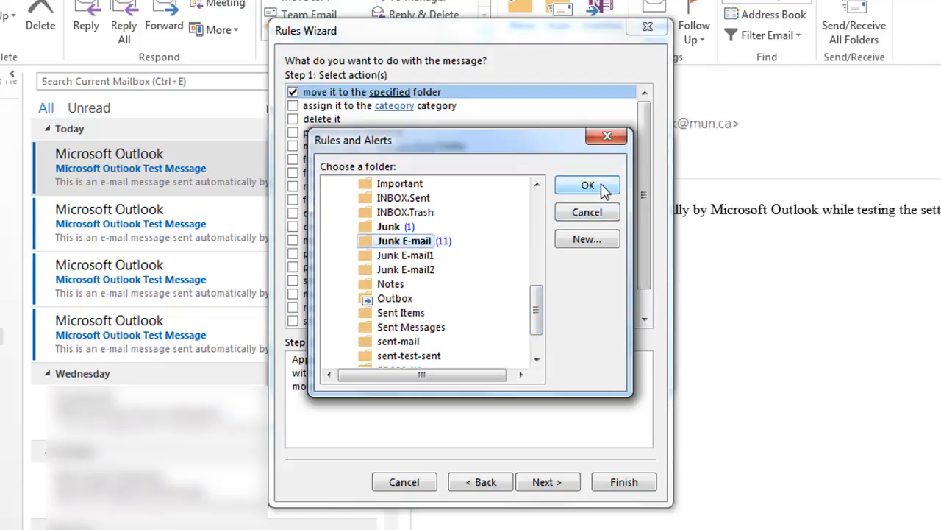
click(587, 185)
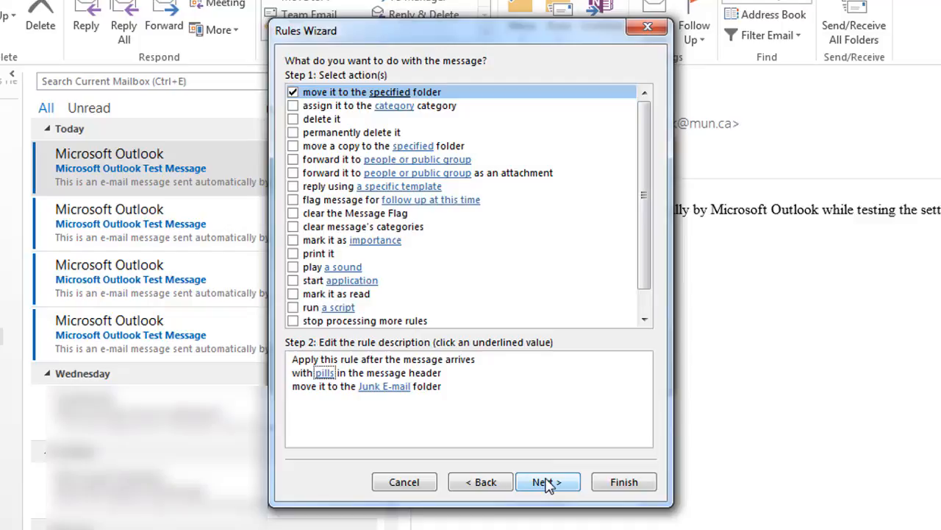
- Skip the exceptions page and finish the rule, returning to the Inbox
click(547, 482)
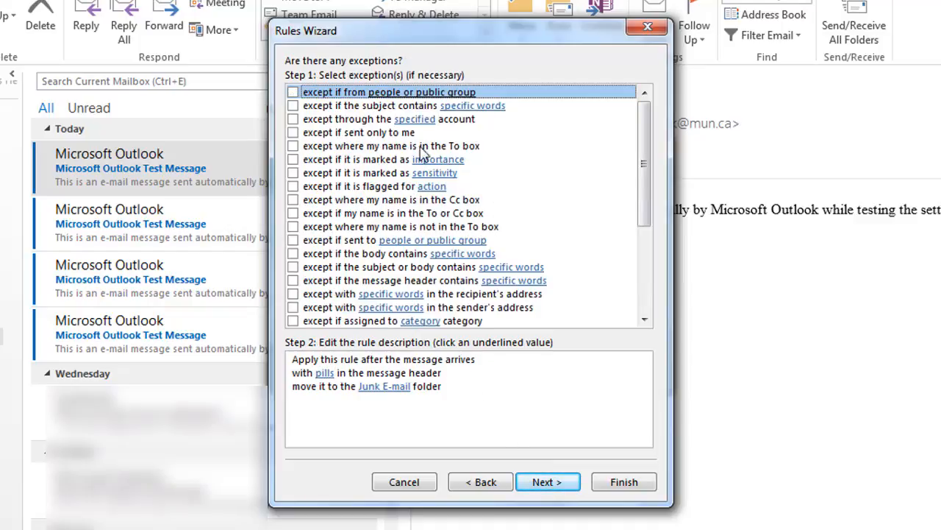
mouse_move(533, 379)
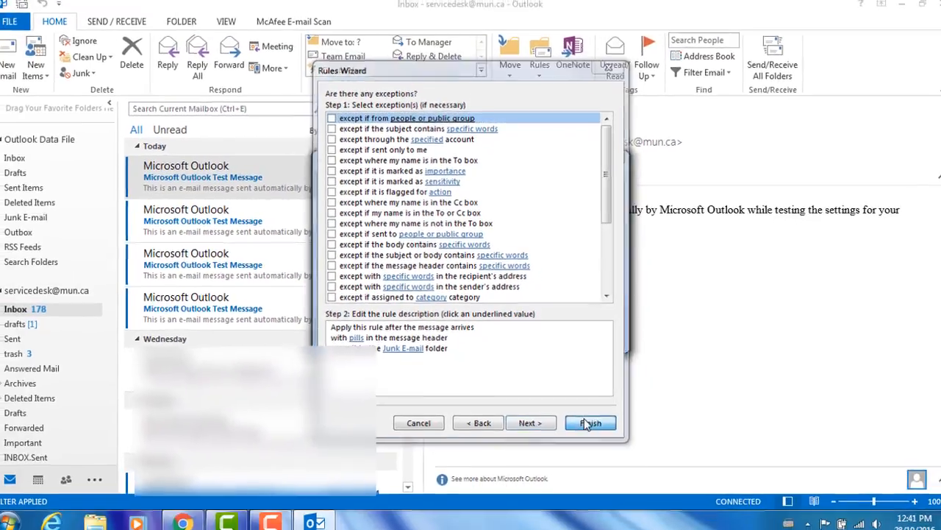
click(589, 422)
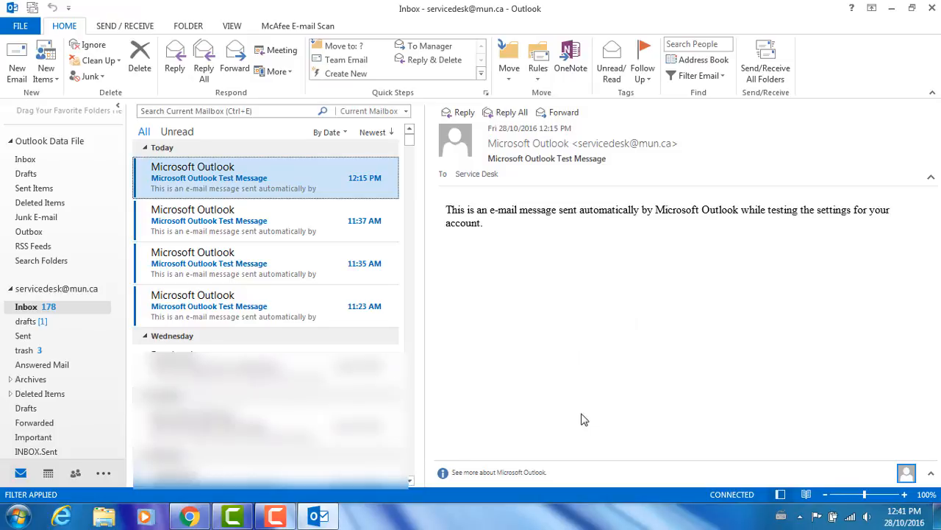